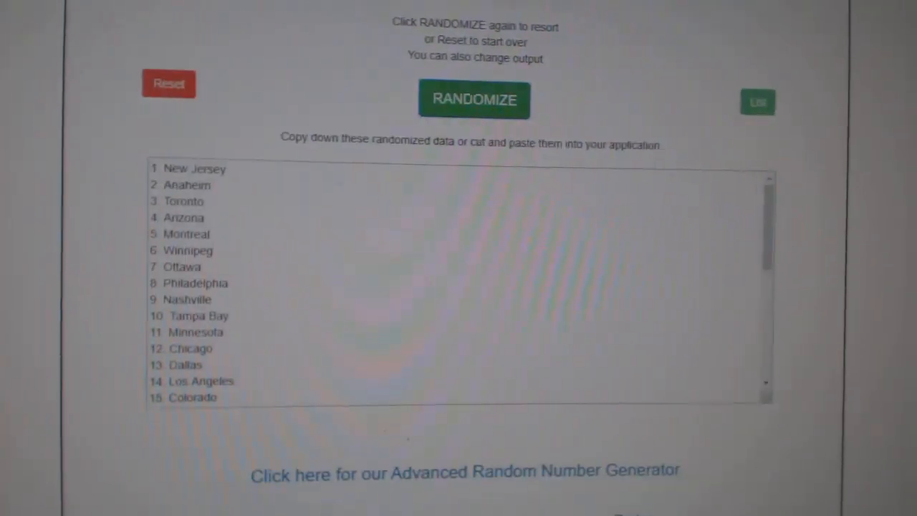
Load the participant names with spots and randomize them twice into a new order
click(474, 99)
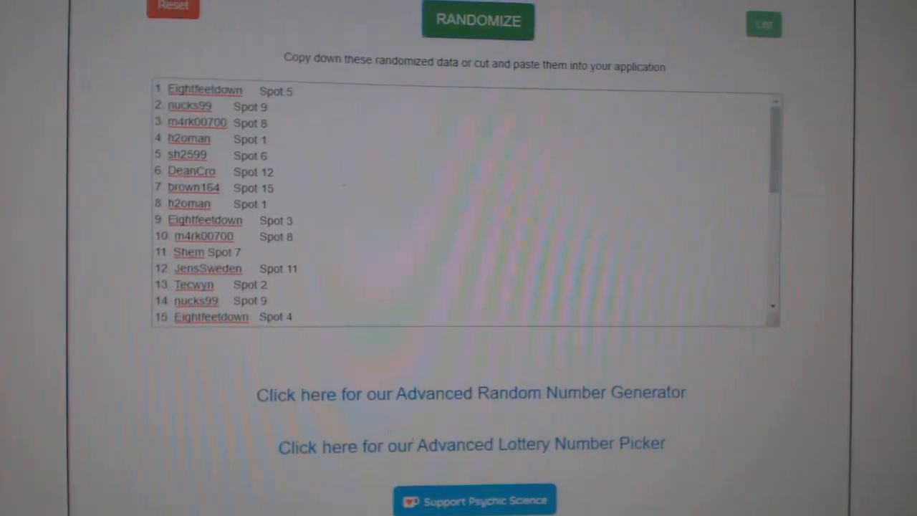
click(478, 20)
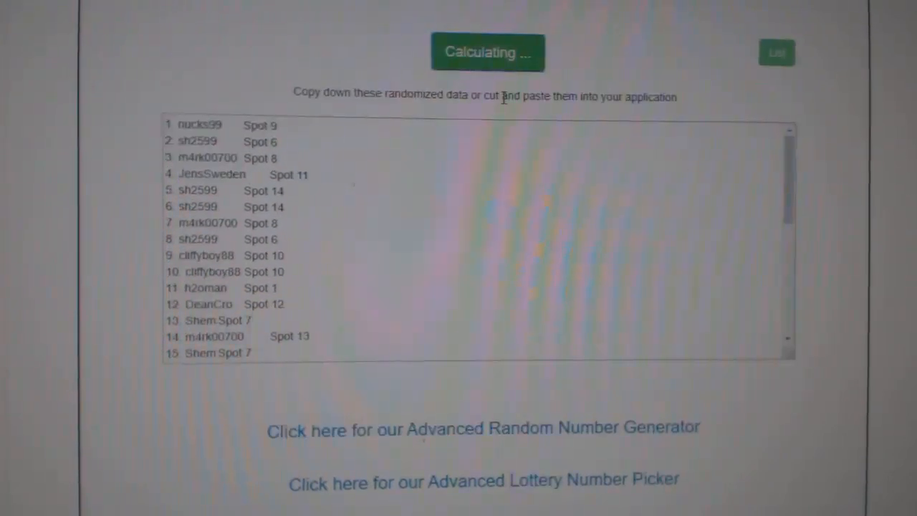
click(488, 52)
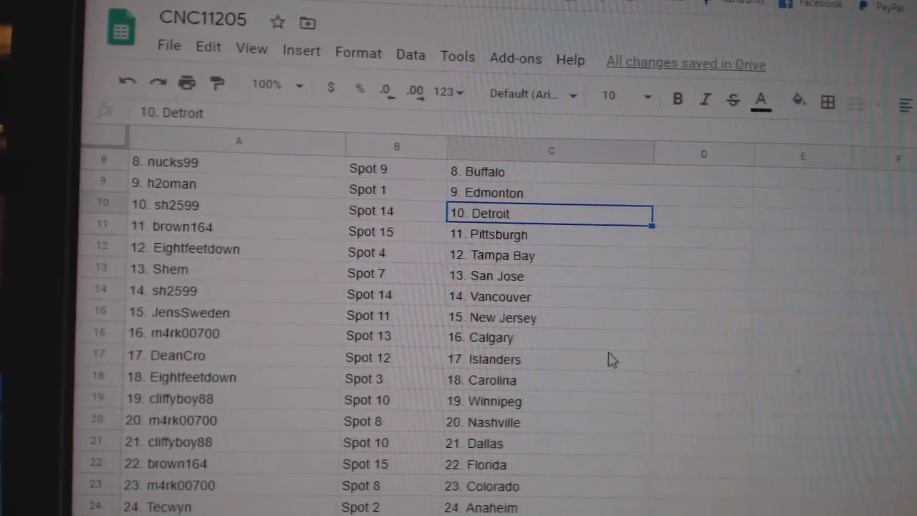
Review the CNC11205 sheet, checking the Islanders team entry and the JensSweden participant row
click(545, 358)
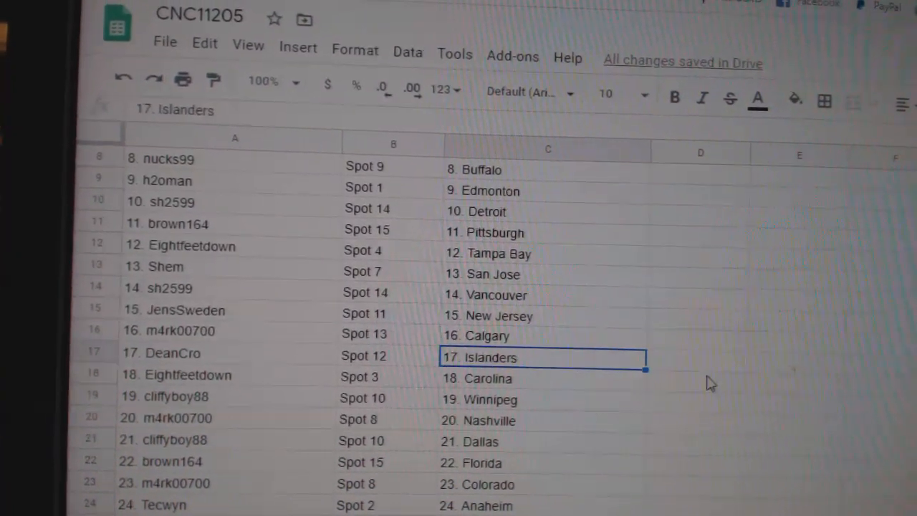
scroll(down, 3)
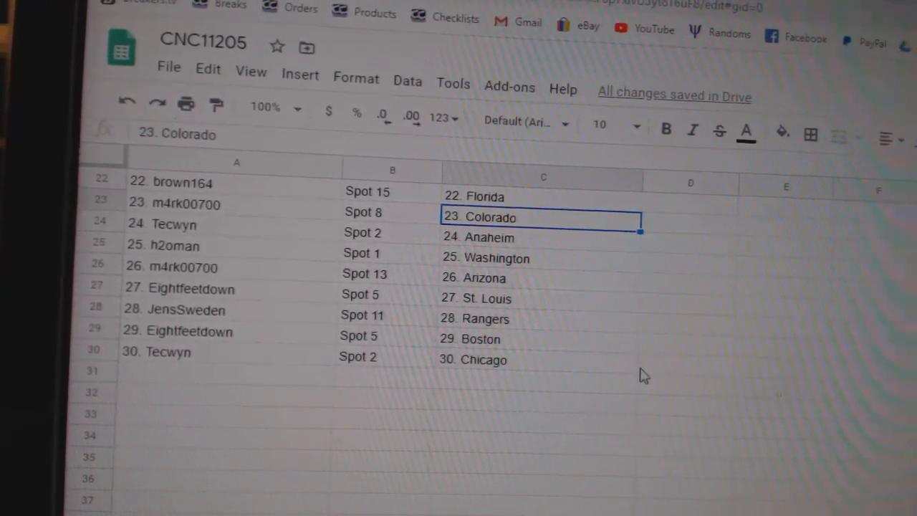
click(168, 309)
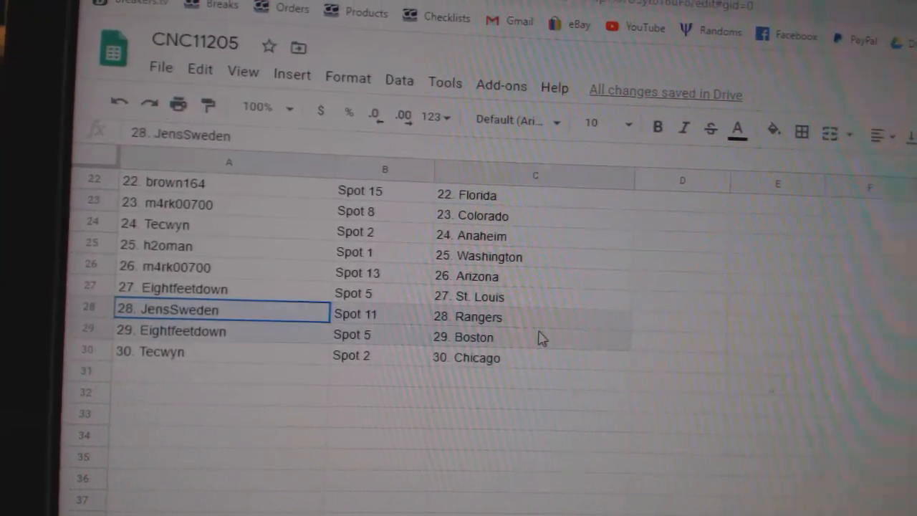